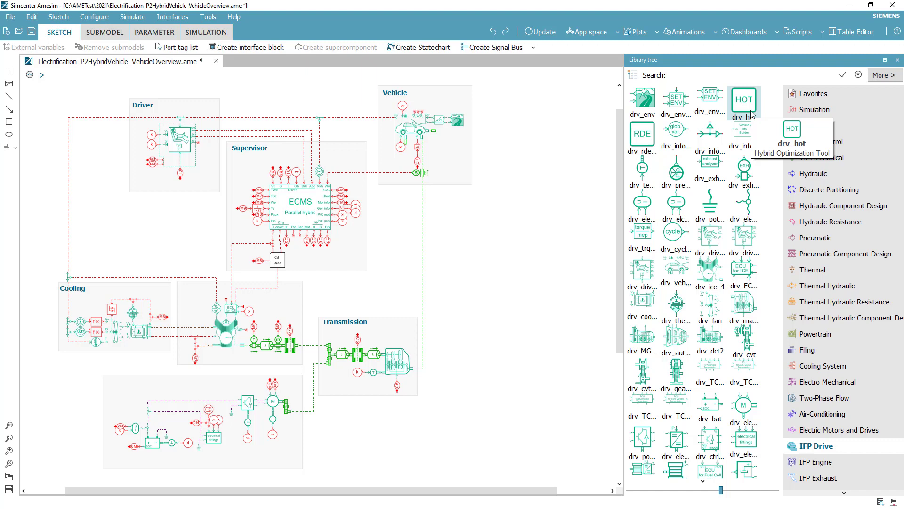
Place the drv_hot Hybrid Optimization Tool block in a new sketch, opening its architecture definition.
{"action": "double_click", "coordinate": [744, 99]}
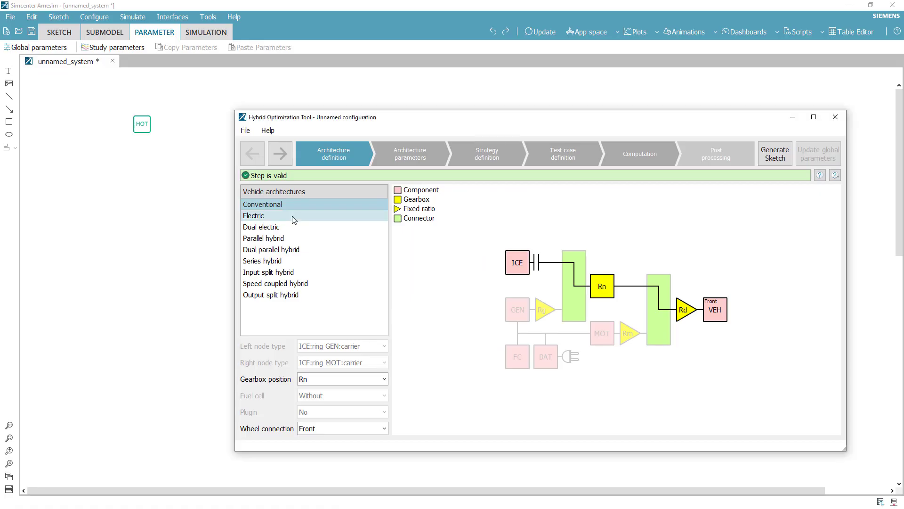
Try electric with fuel cell, then choose parallel hybrid with plug-in set to No.
{"action": "left_click", "coordinate": [254, 215]}
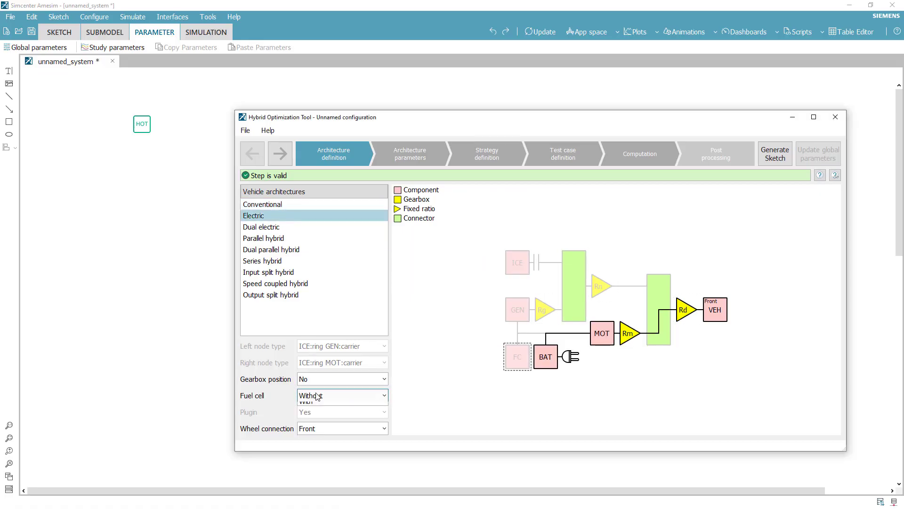
{"action": "left_click", "coordinate": [321, 395]}
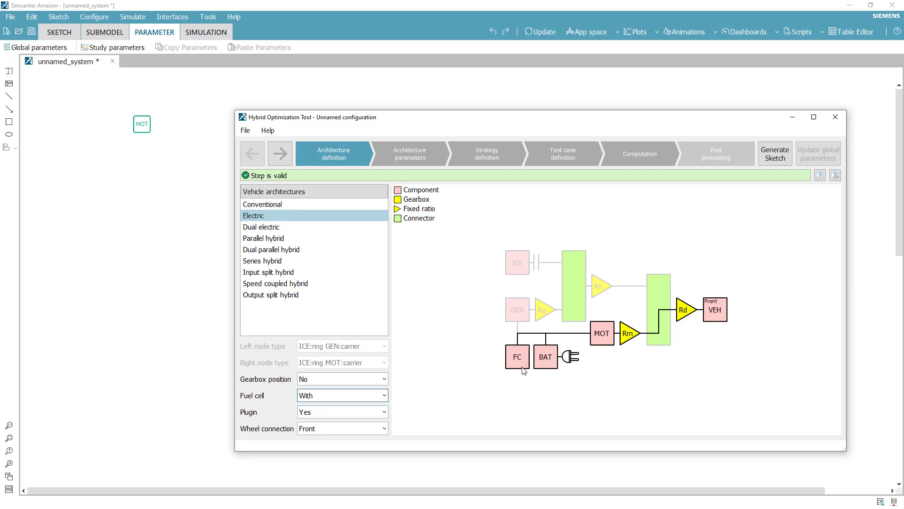
{"action": "left_click", "coordinate": [261, 227]}
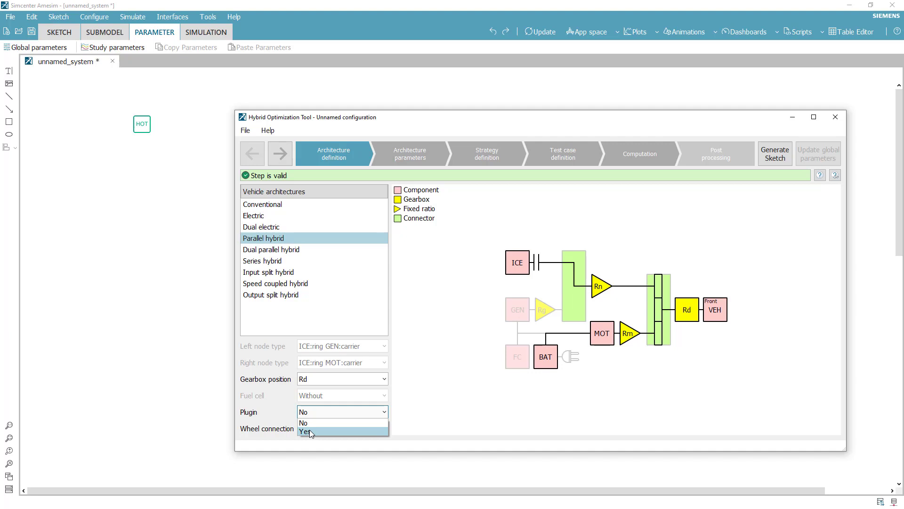
{"action": "left_click", "coordinate": [305, 432]}
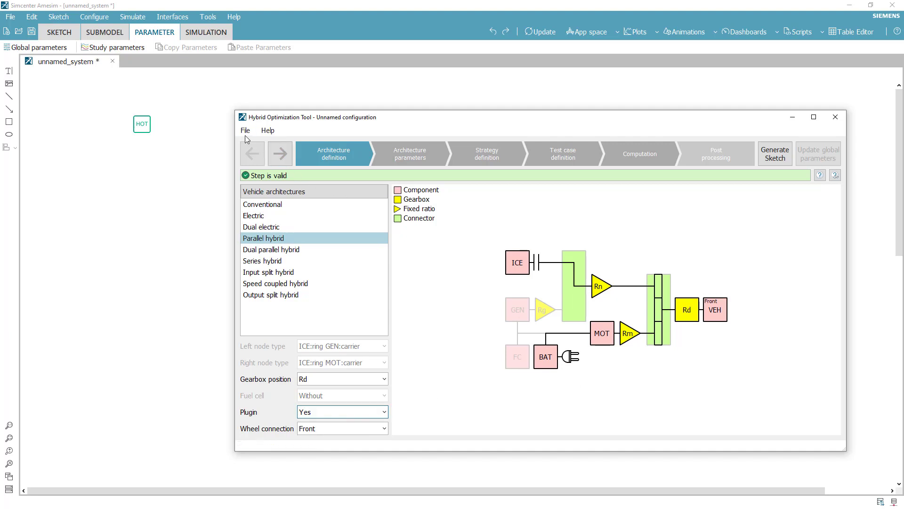
{"action": "left_click", "coordinate": [245, 130]}
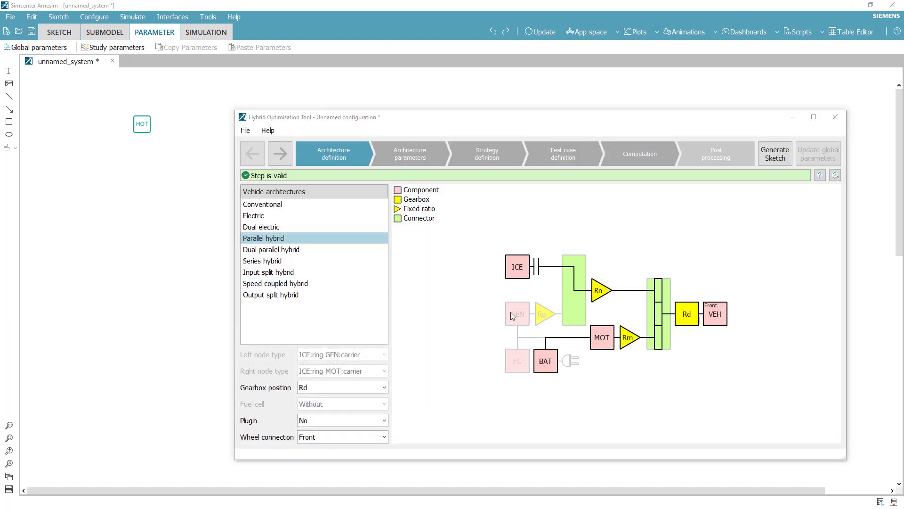
{"action": "mouse_move", "coordinate": [409, 153]}
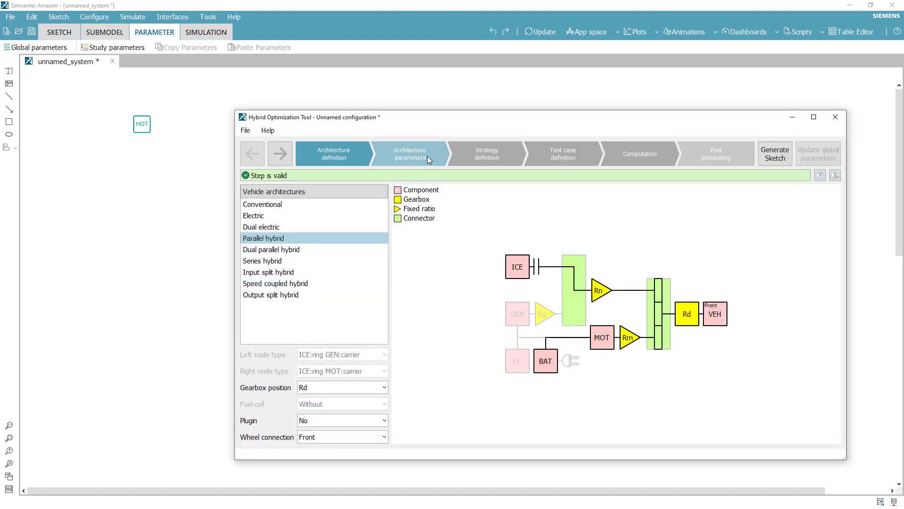
Review the ICE maximum torque map and the battery internal resistance map in architecture parameters.
{"action": "left_click", "coordinate": [409, 154]}
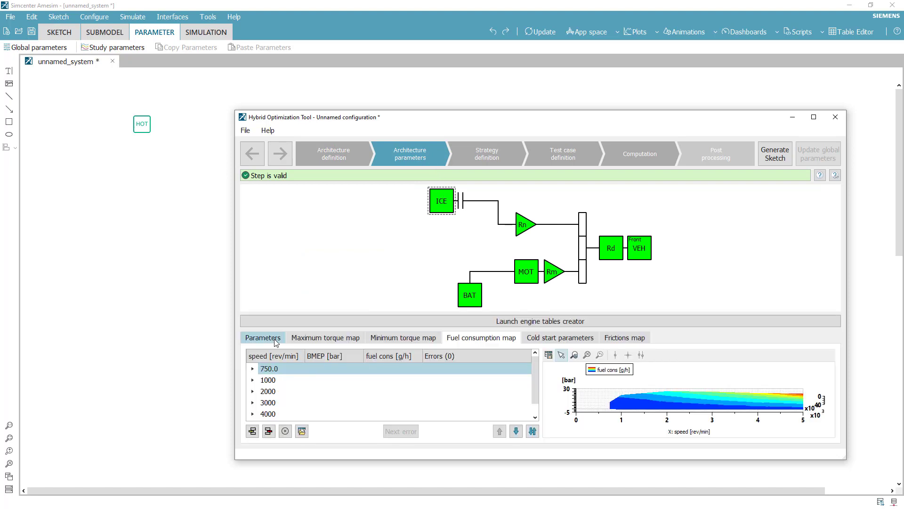
{"action": "left_click", "coordinate": [325, 338]}
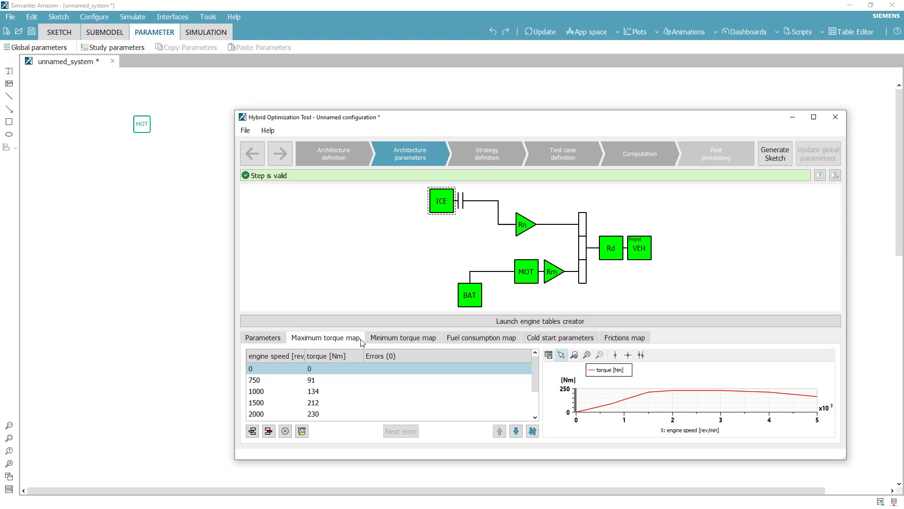
{"action": "left_click", "coordinate": [480, 337]}
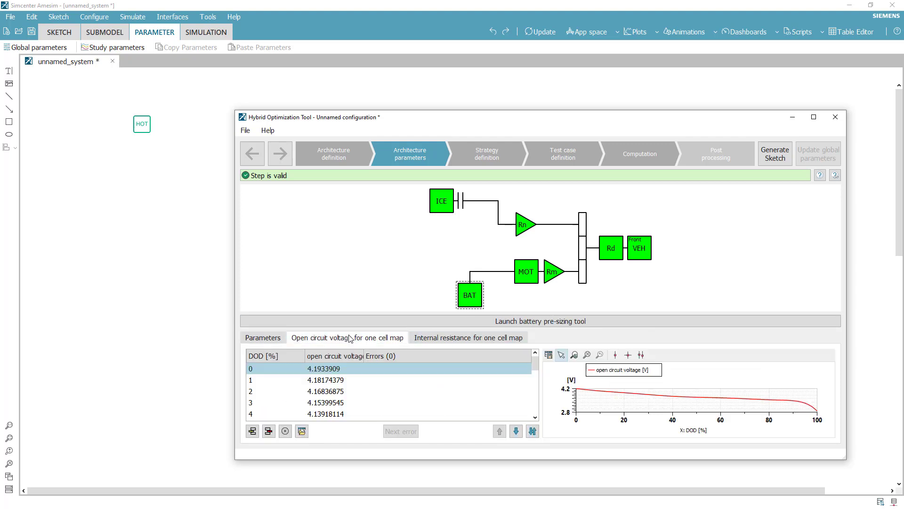
{"action": "left_click", "coordinate": [467, 337]}
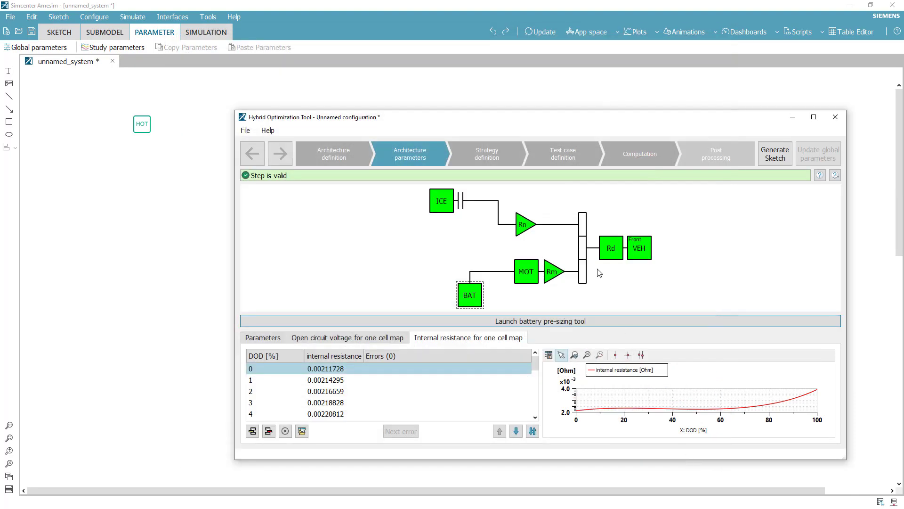
Regenerate the electric motor tables, giving a 200 Nm maximum torque map.
{"action": "left_click", "coordinate": [525, 272]}
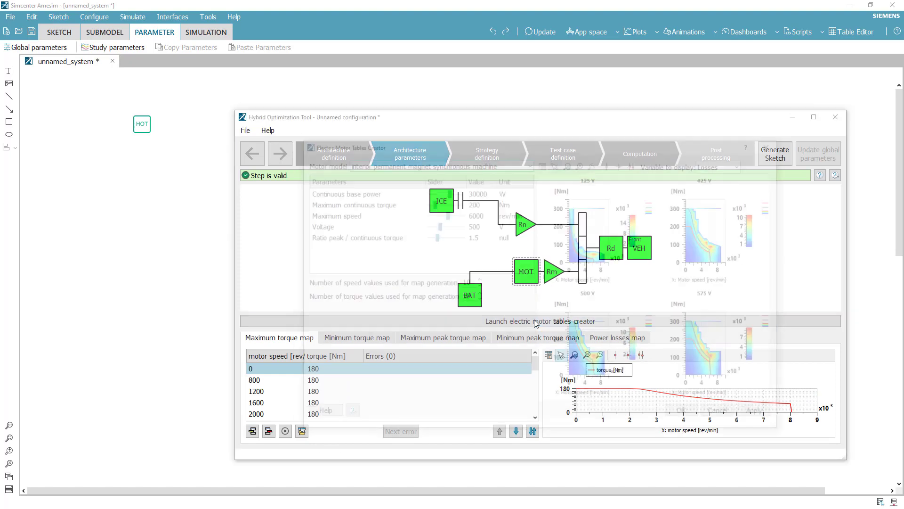
{"action": "left_click", "coordinate": [539, 322]}
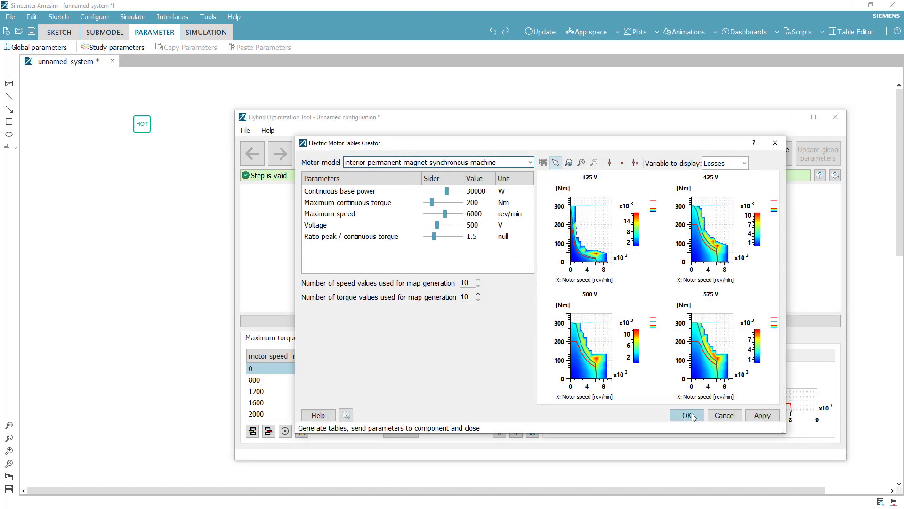
{"action": "left_click", "coordinate": [687, 416]}
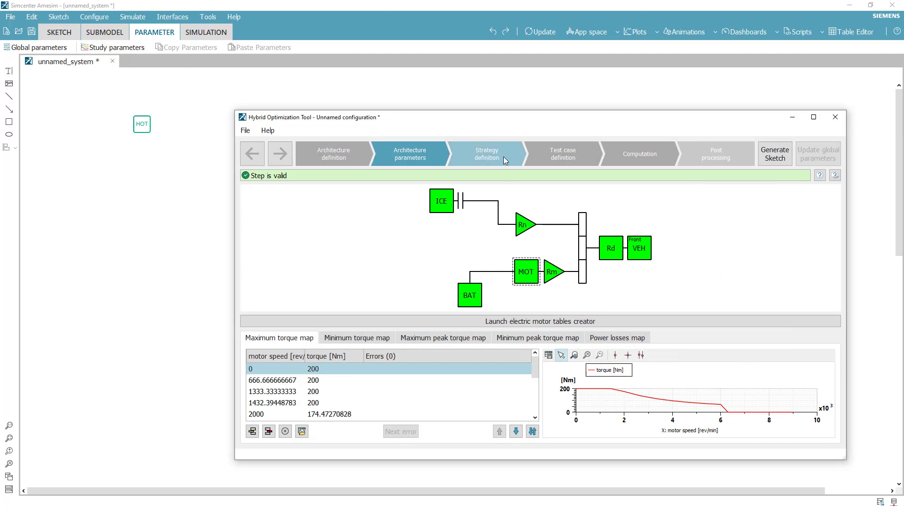
In test case definition, enable the zero emission zone from 1000 to 8000 m with 65% minimum charge.
{"action": "left_click", "coordinate": [562, 153]}
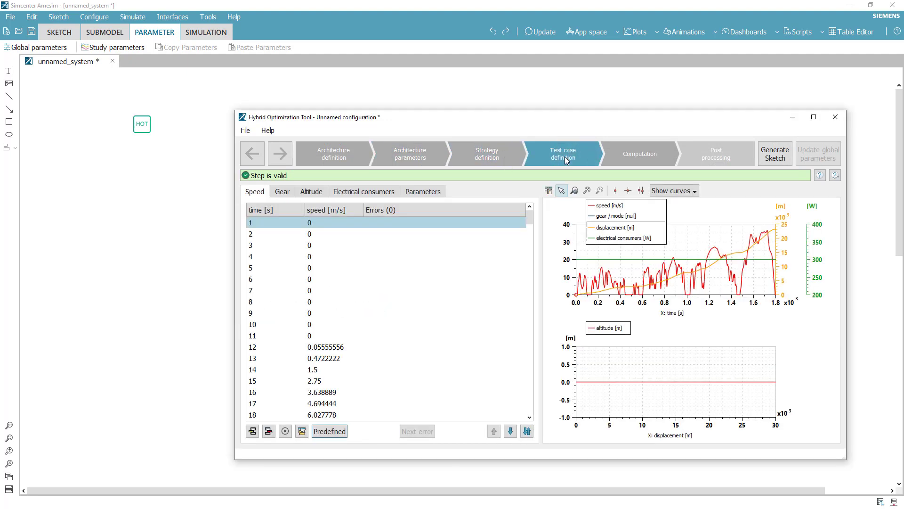
{"action": "left_click", "coordinate": [330, 430]}
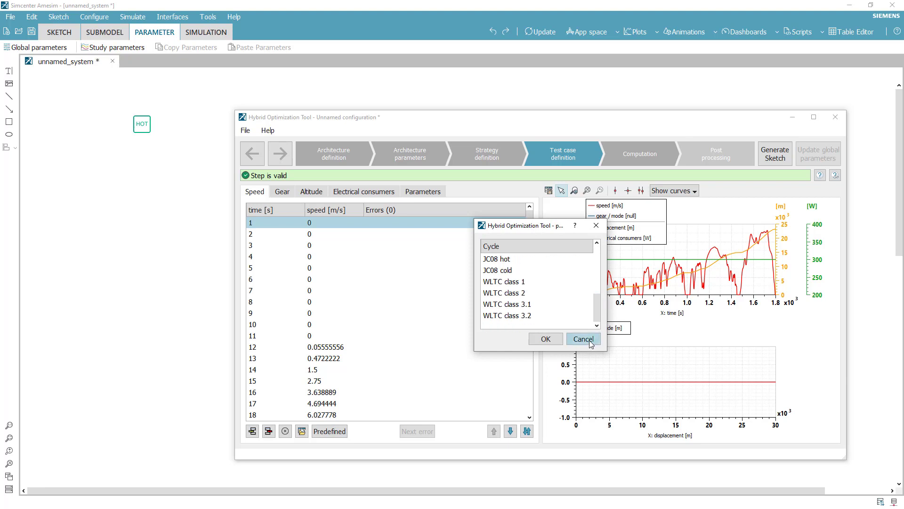
{"action": "left_click", "coordinate": [282, 191]}
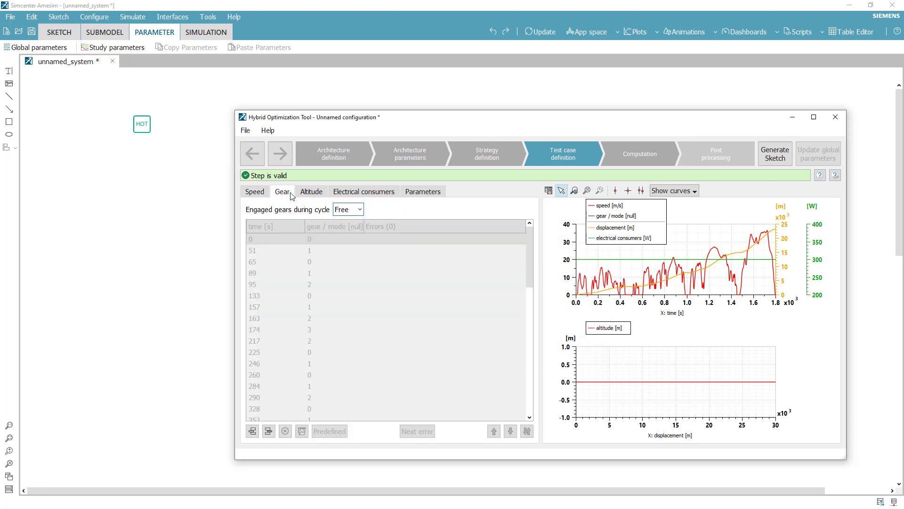
{"action": "left_click", "coordinate": [423, 191]}
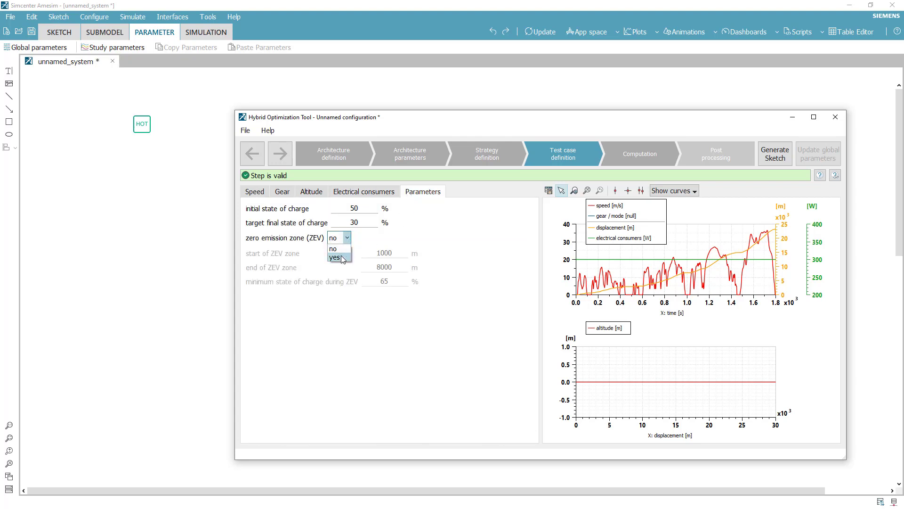
{"action": "left_click", "coordinate": [335, 257]}
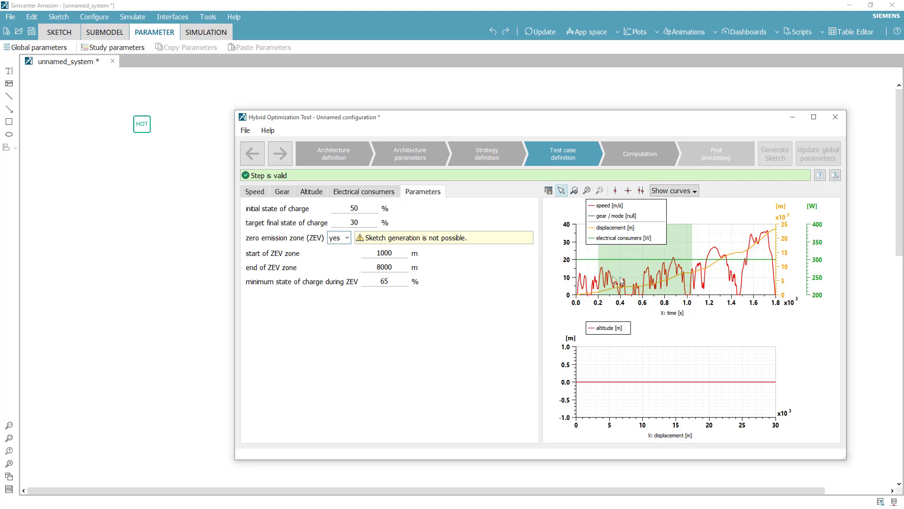
Launch the optimization computation and display the post-processing summary.
{"action": "left_click", "coordinate": [638, 153]}
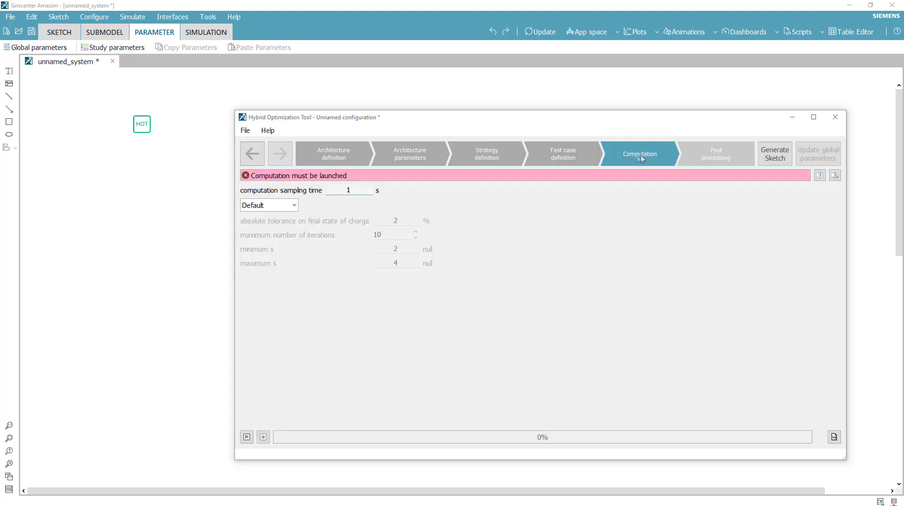
{"action": "left_click", "coordinate": [246, 436]}
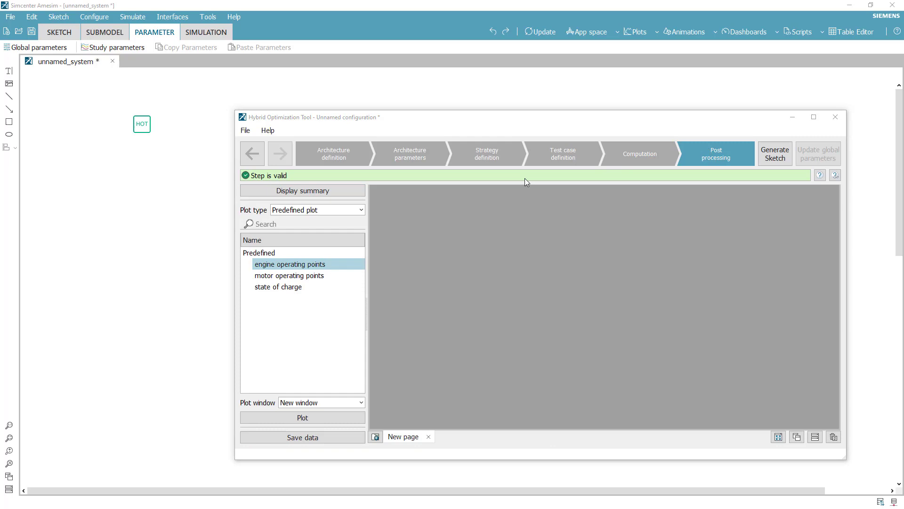
{"action": "left_click", "coordinate": [302, 190]}
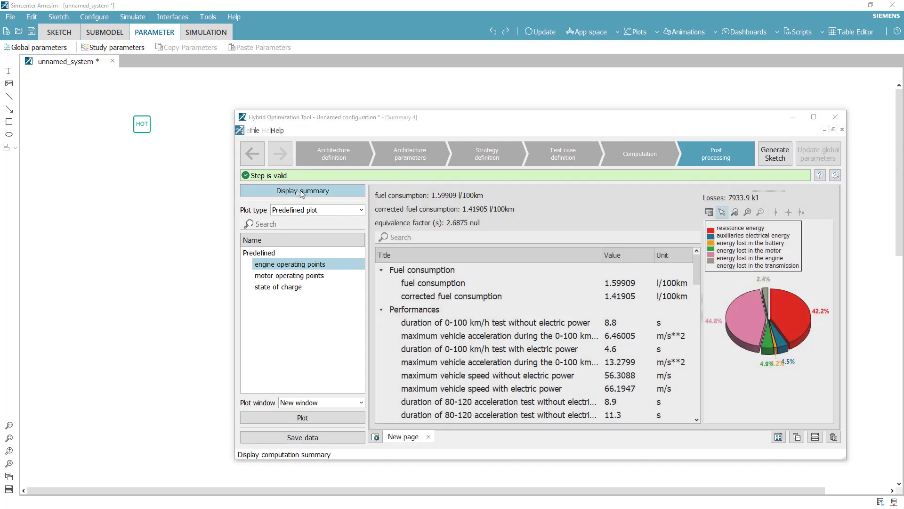
Inspect fuel consumption 1.59909 l/100km, corrected 1.41905, and the 0-100 km/h duration.
{"action": "left_click", "coordinate": [432, 283]}
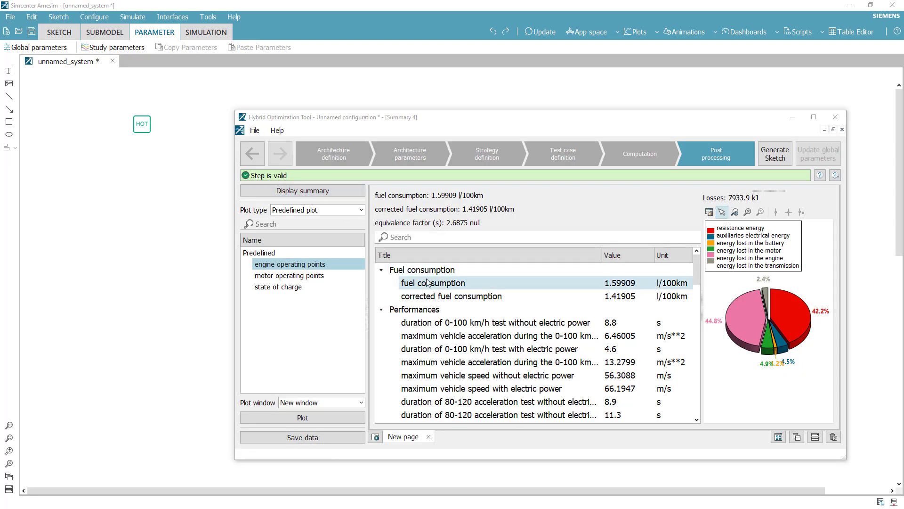
{"action": "left_click", "coordinate": [451, 296]}
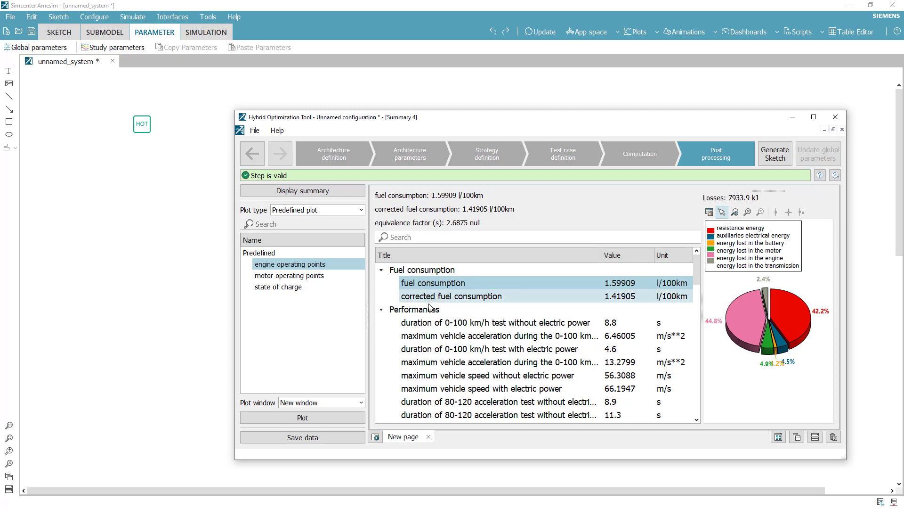
{"action": "left_click", "coordinate": [495, 322]}
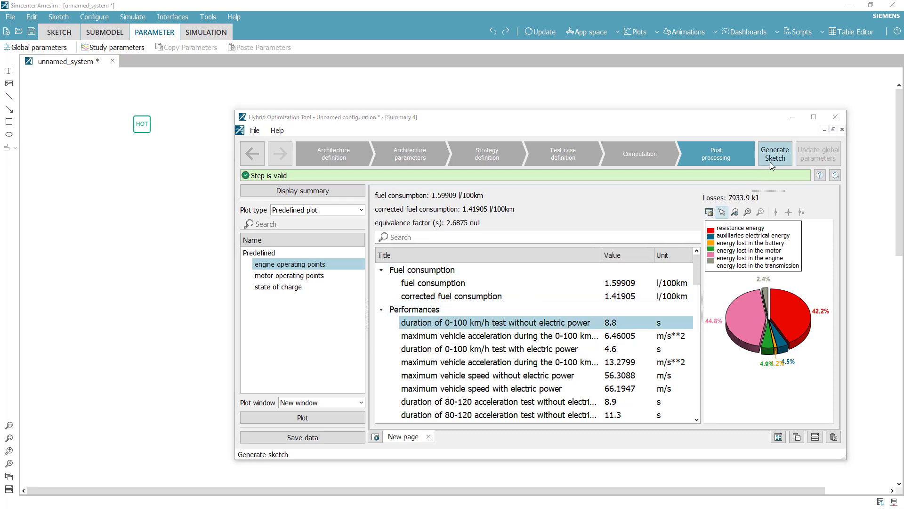
Generate the parallel hybrid ECMS sketch into the system and dismiss the generation information.
{"action": "left_click", "coordinate": [775, 154]}
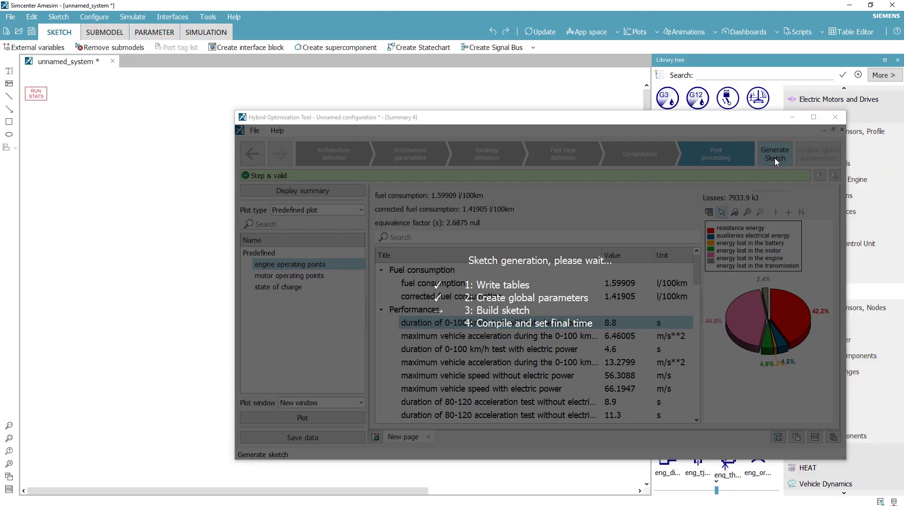
{"action": "left_click", "coordinate": [775, 154]}
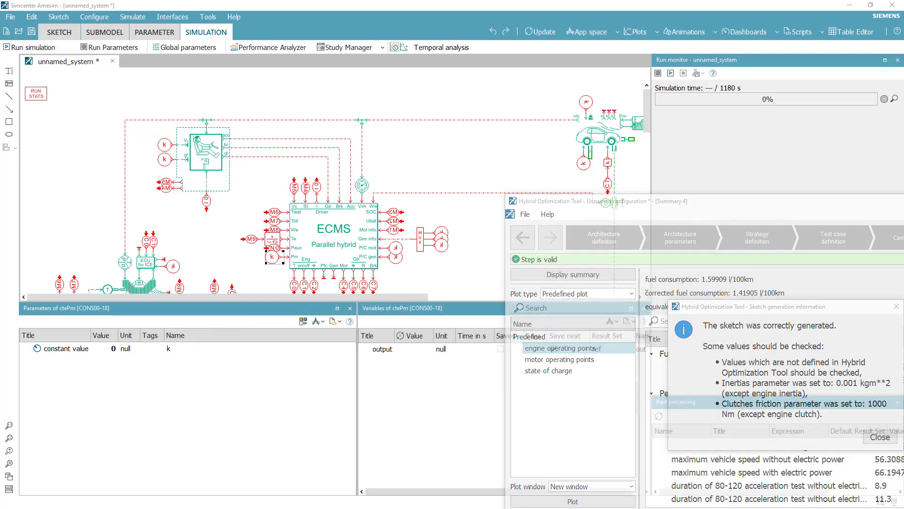
{"action": "left_click", "coordinate": [878, 436]}
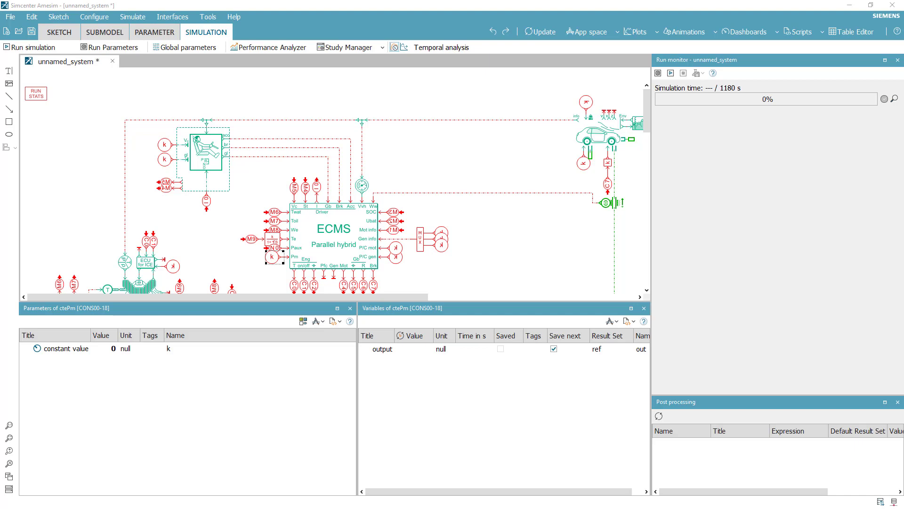
Run the simulation to 1800 s and plot the vehicle linear velocity at port 5.
{"action": "left_click", "coordinate": [30, 47]}
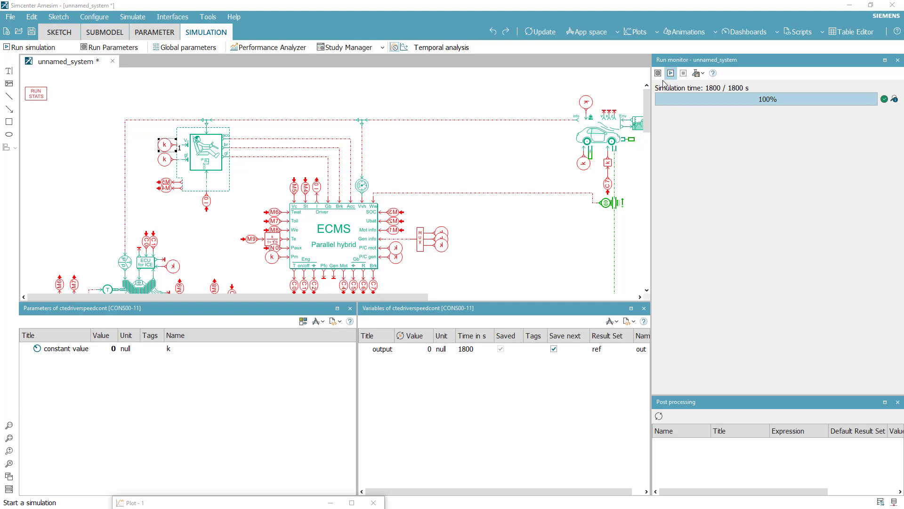
{"action": "left_click", "coordinate": [598, 139]}
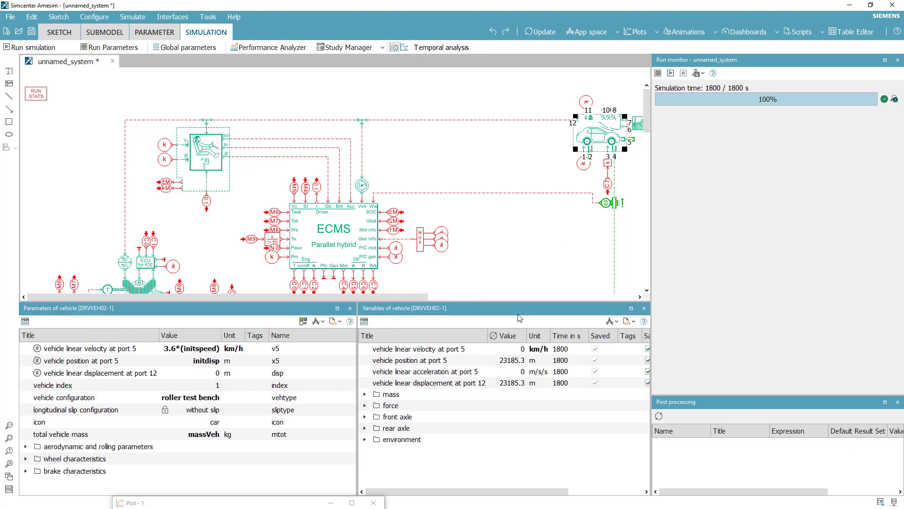
{"action": "left_click", "coordinate": [426, 371]}
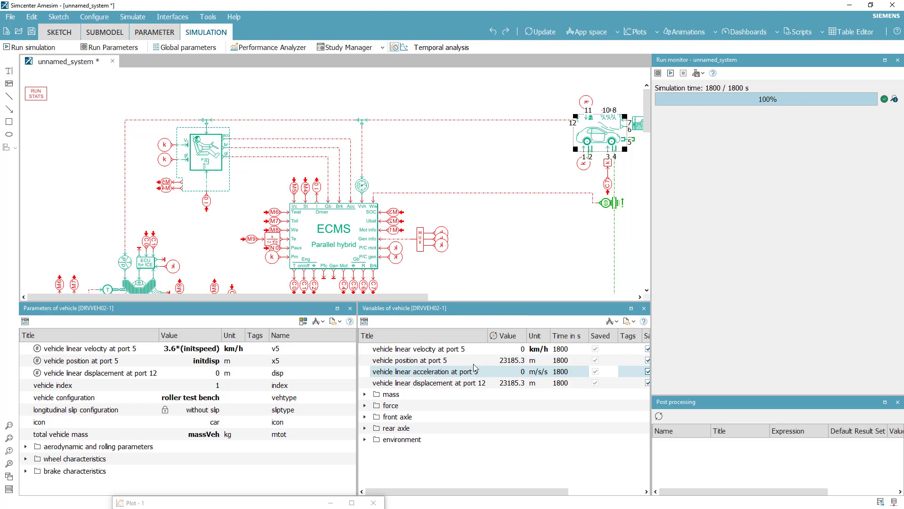
{"action": "left_click", "coordinate": [418, 349]}
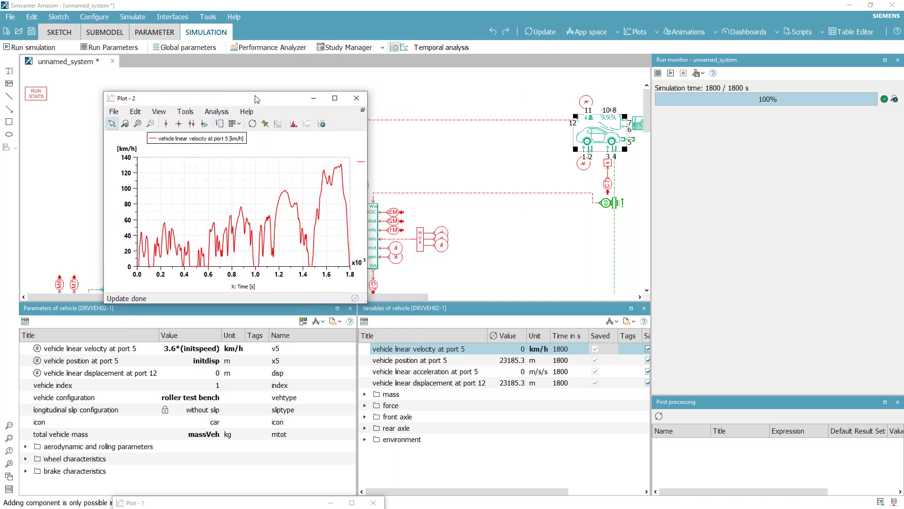
{"action": "left_click_drag", "start_coordinate": [256, 98], "coordinate": [207, 87]}
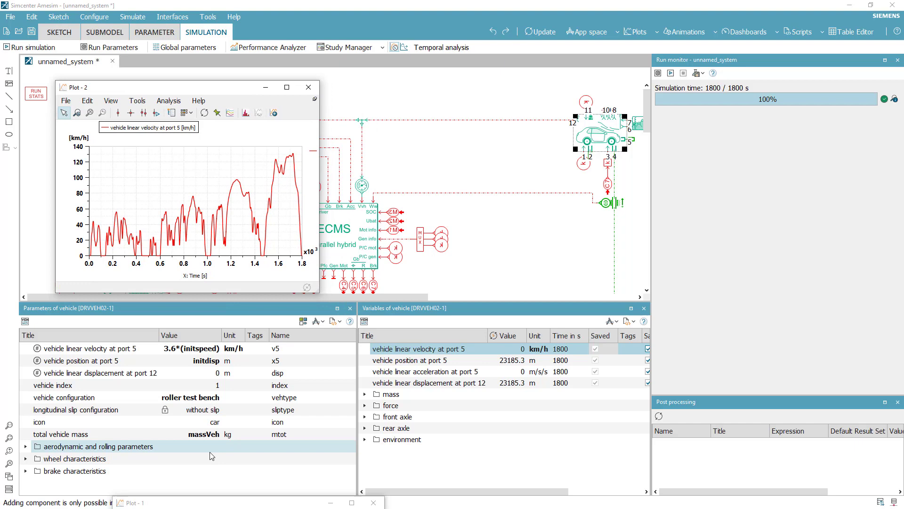